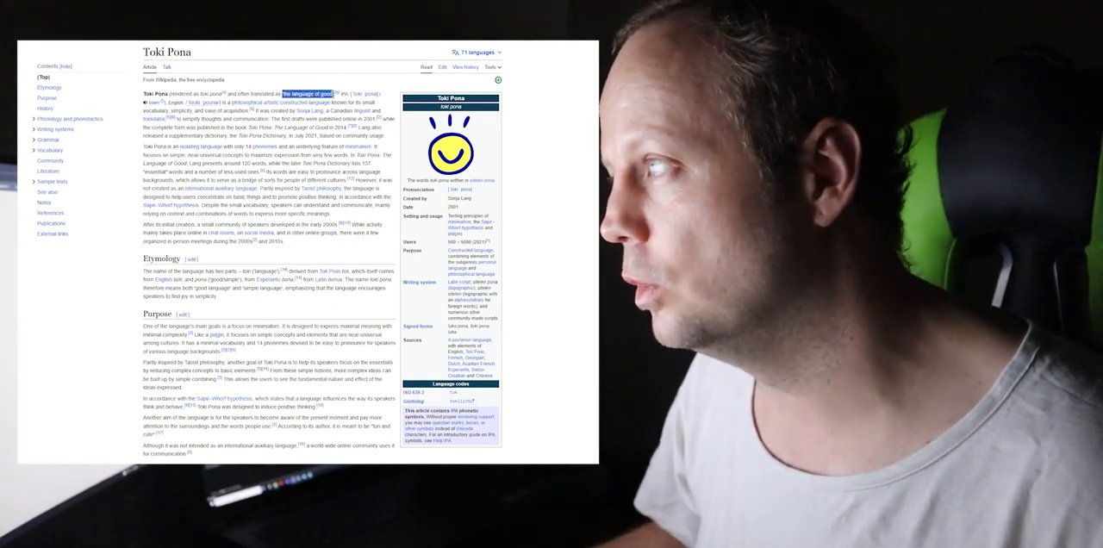
# Step: Highlight the article title 'Toki Pona' at the top of the Wikipedia page
pyautogui.doubleClick(166, 51)
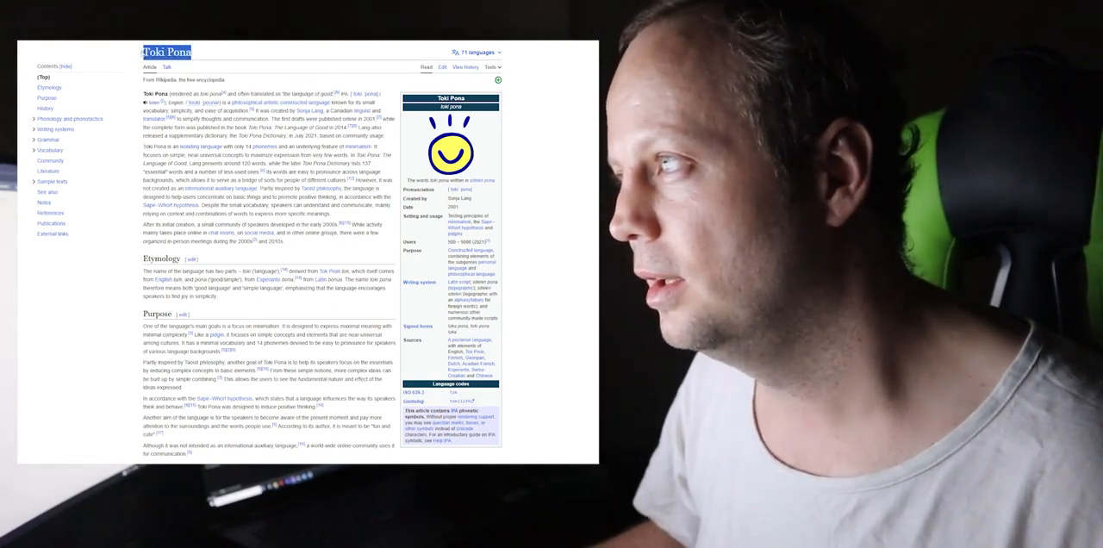